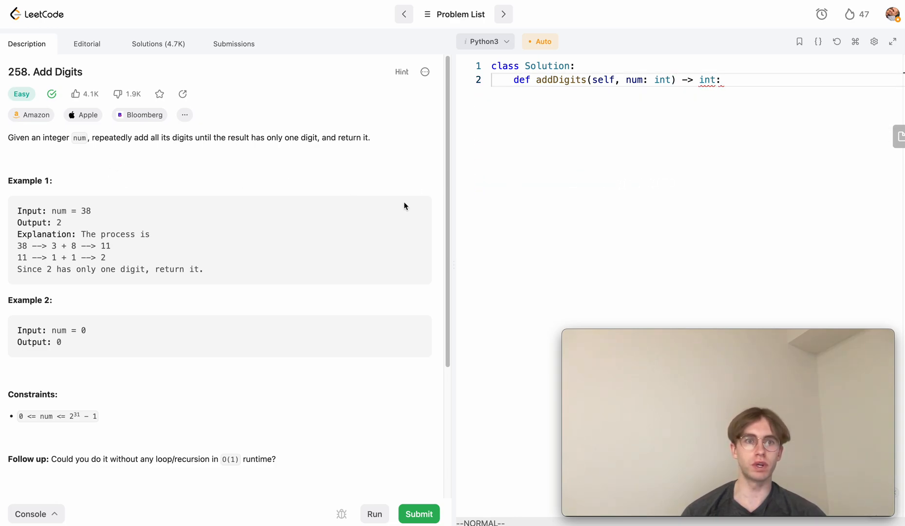
Scroll the problem description and point out the example input value 38.
scroll(down, 3)
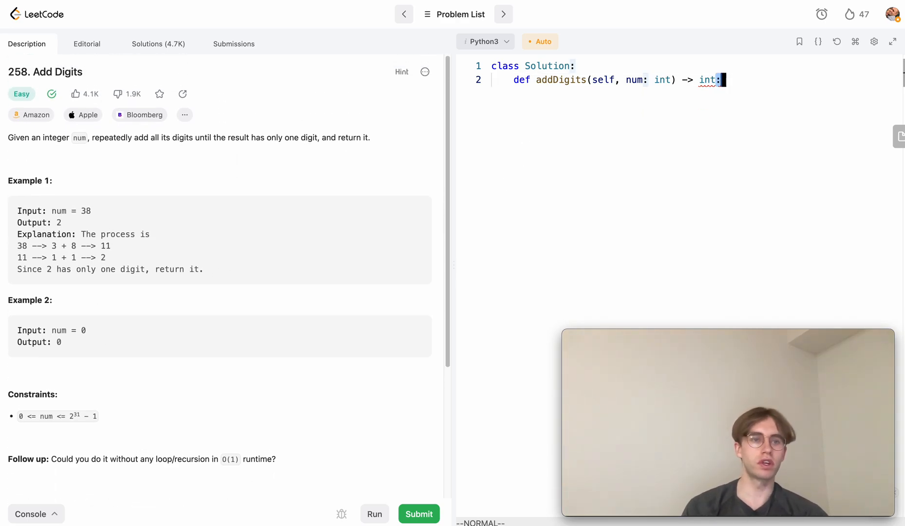
double_click(86, 211)
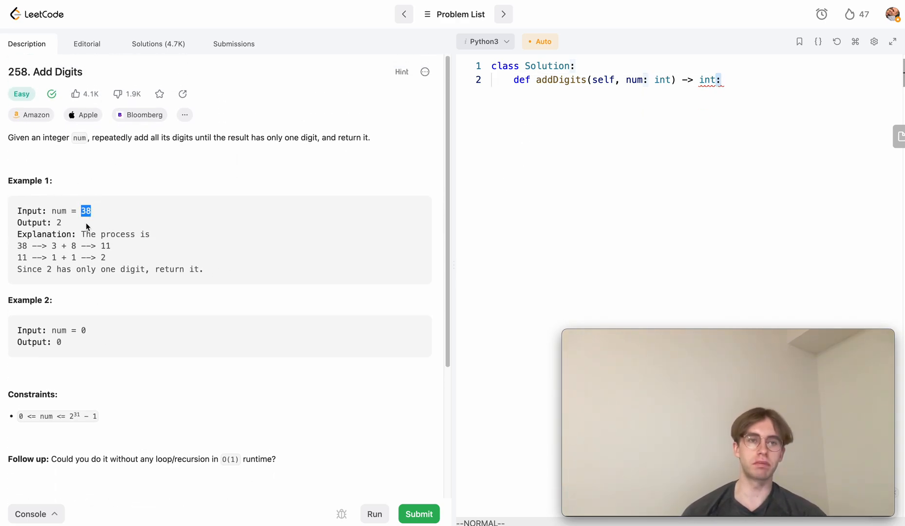
scroll(down, 3)
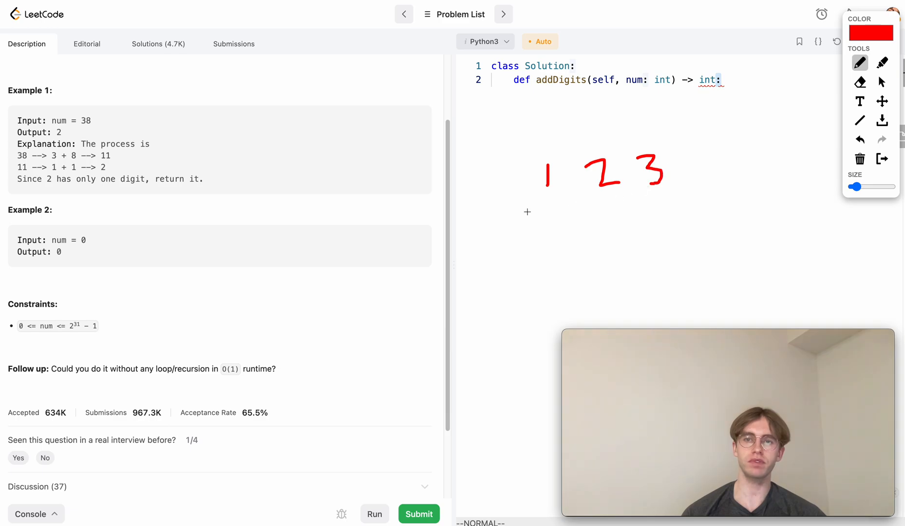
mouse_move(561, 197)
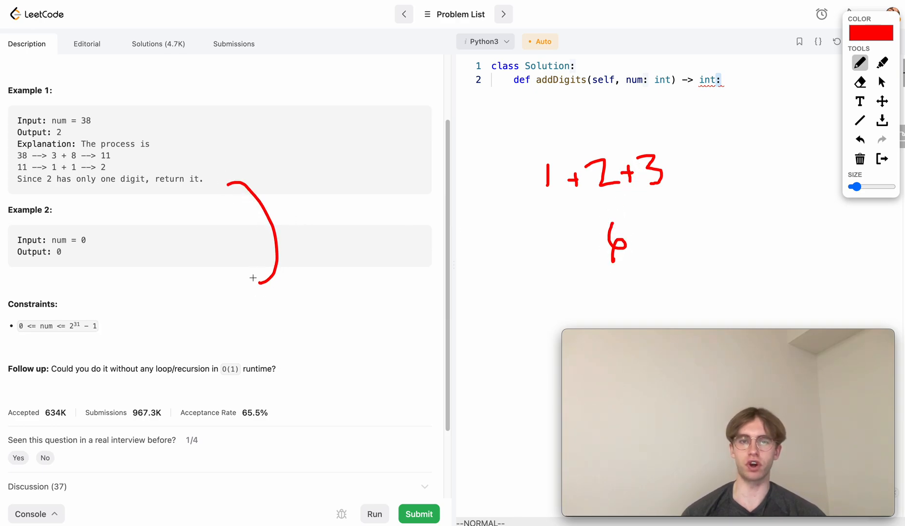
Sketch an arrow down to a boxed 6, then clear the drawing.
drag(275, 265, 249, 288)
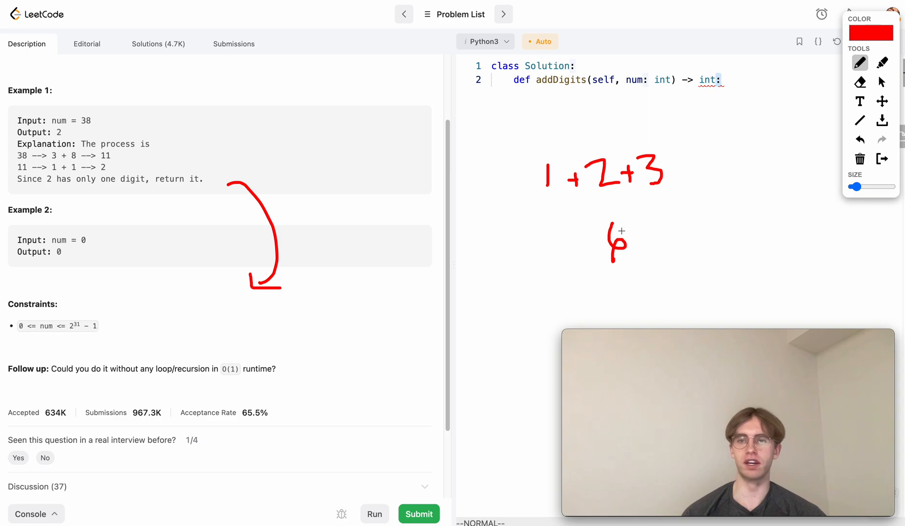
drag(578, 225, 647, 263)
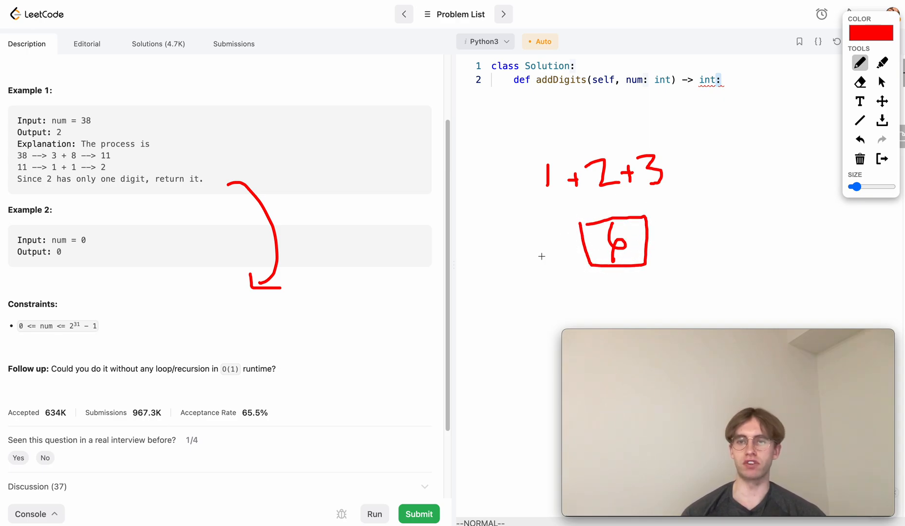
mouse_move(607, 232)
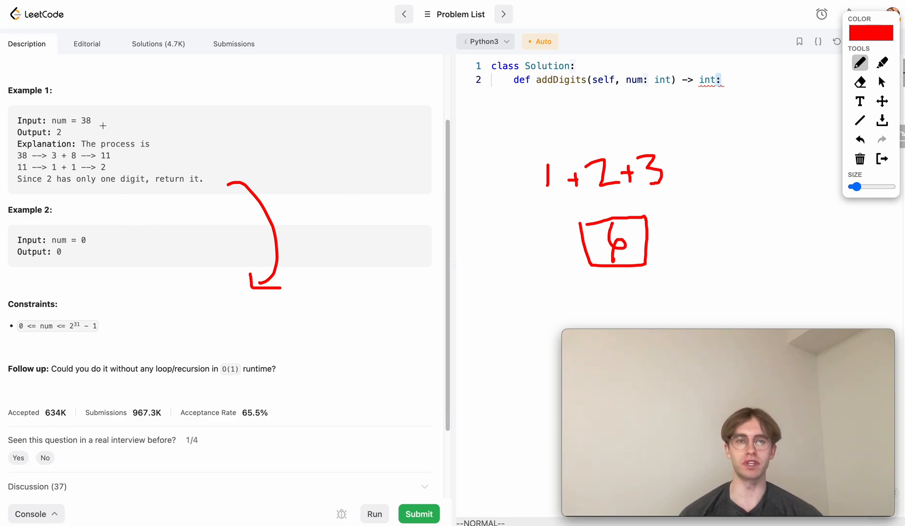
drag(75, 125, 94, 126)
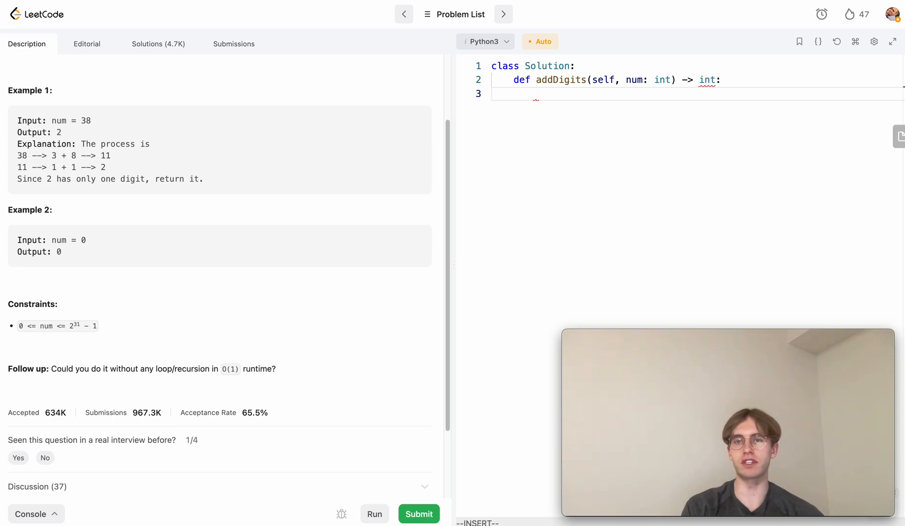
Type the base case 'if num <= 9: return num' while pointing out the example's 1 and 3.
text(if nu)
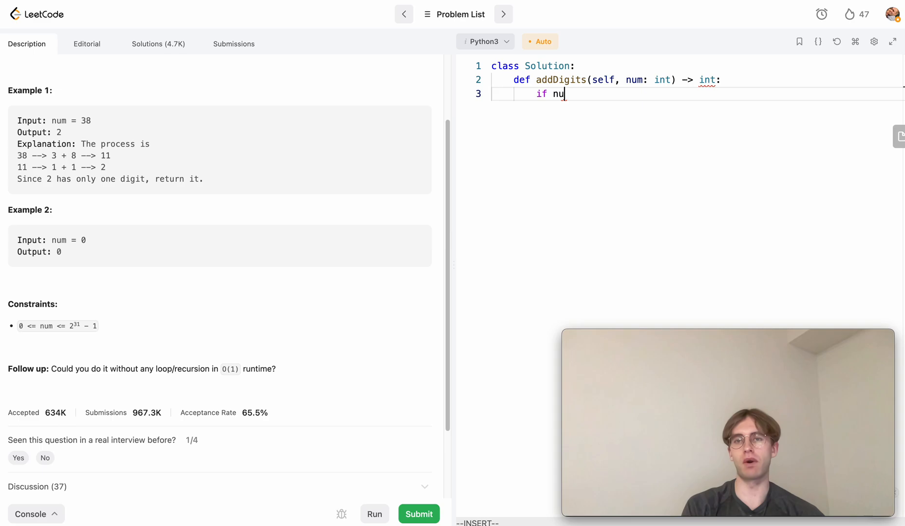
text(m)
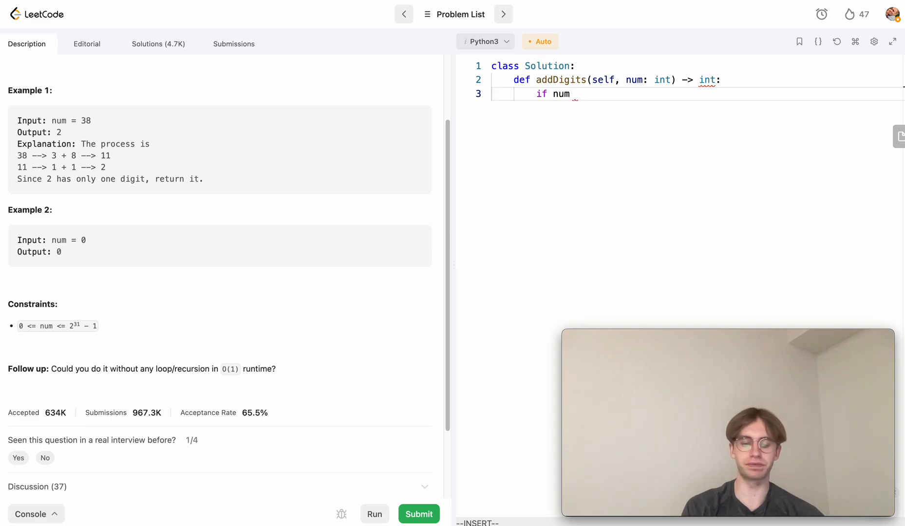
text(<=)
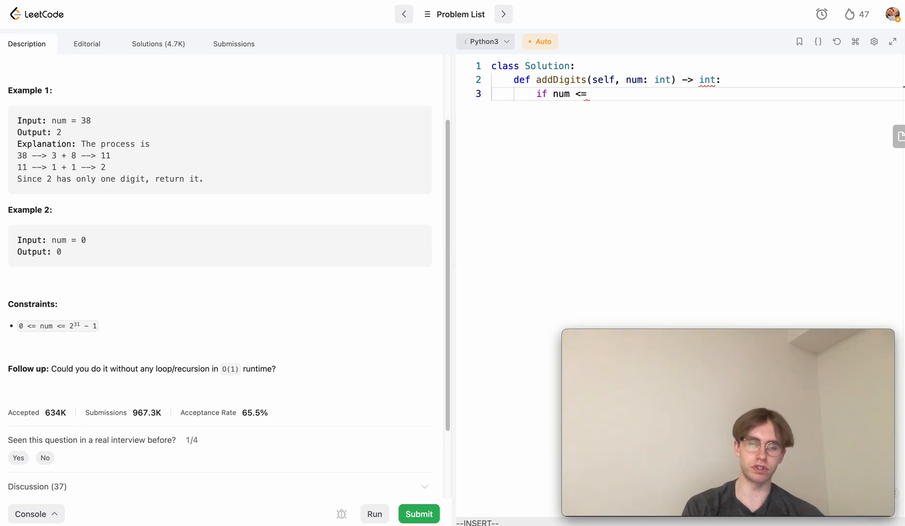
text(9:)
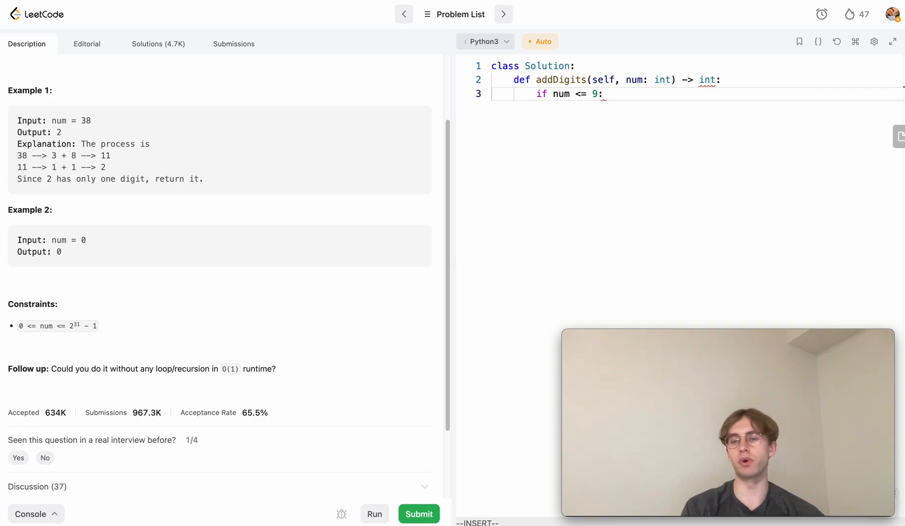
text(return num)
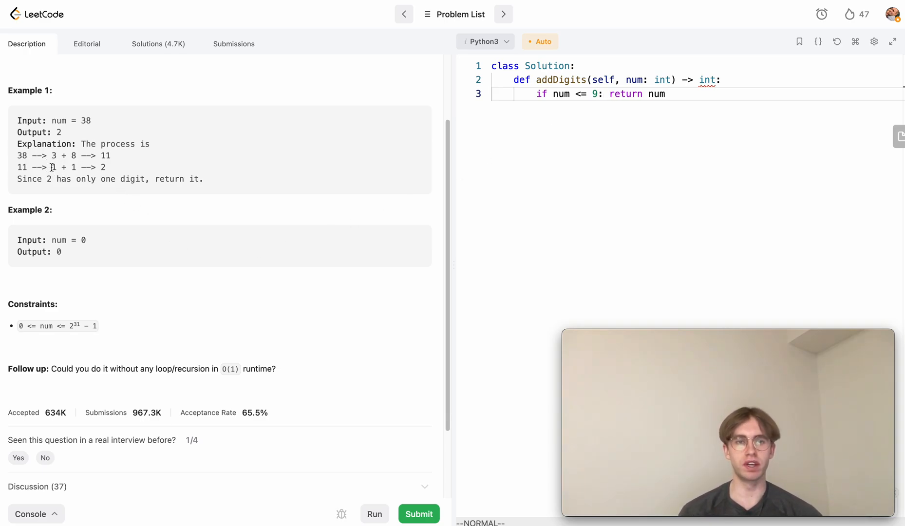
double_click(103, 168)
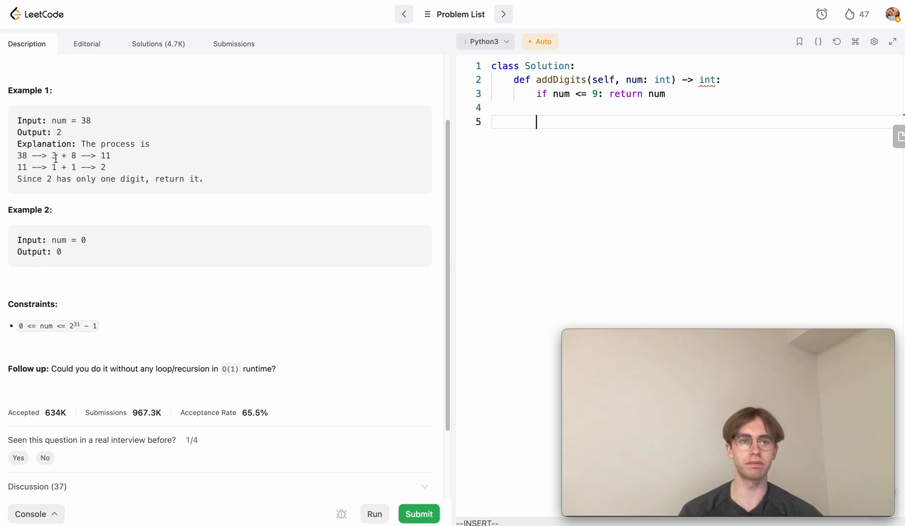
double_click(63, 156)
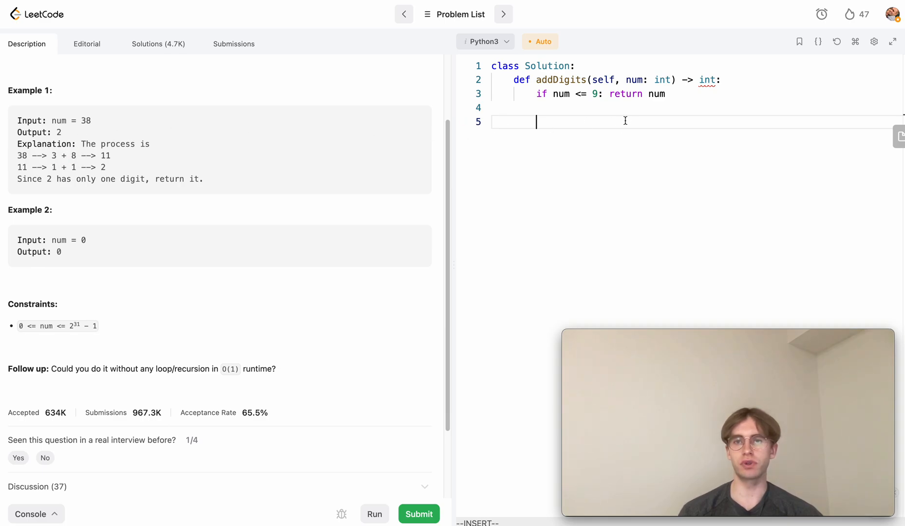
Write the while loop over num and initialize tot = 0.
text(while)
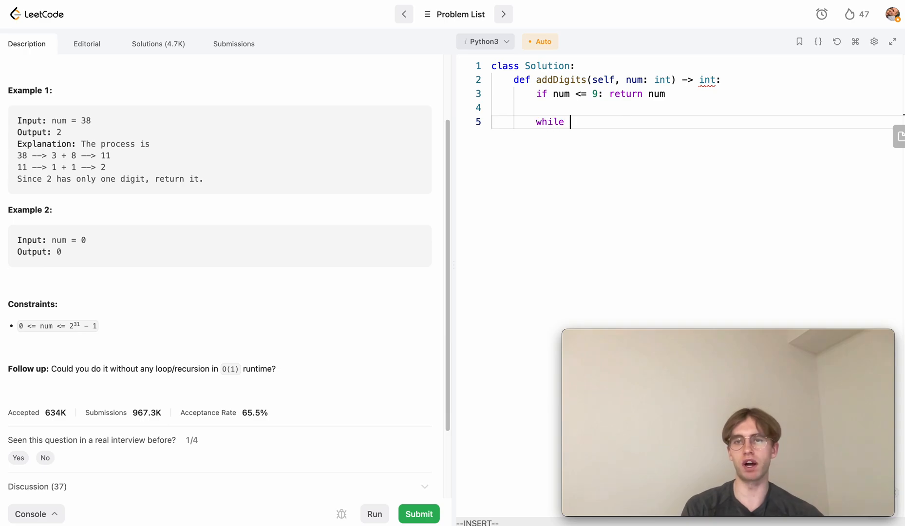
text(num >)
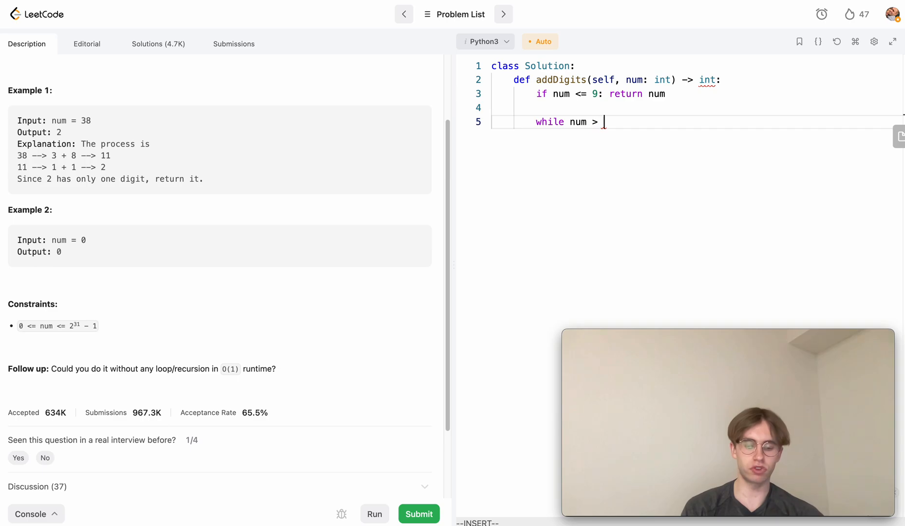
text(0:)
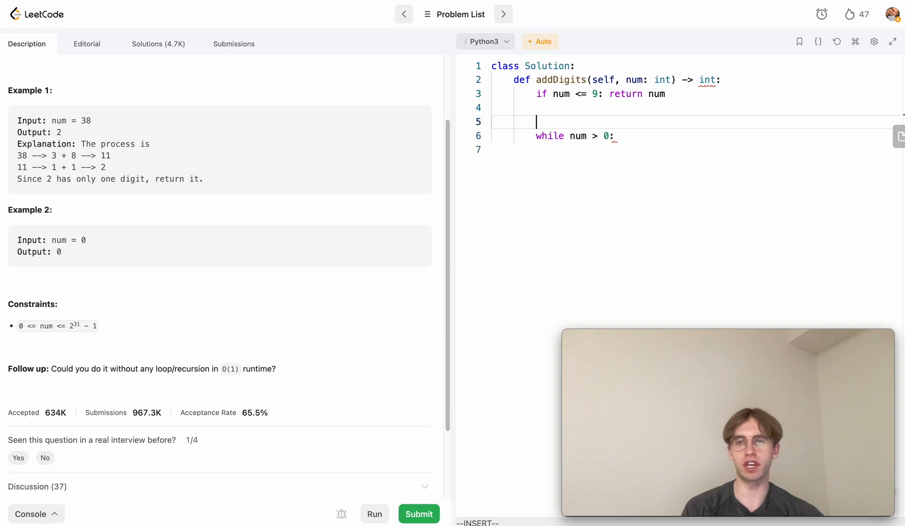
text(tot =)
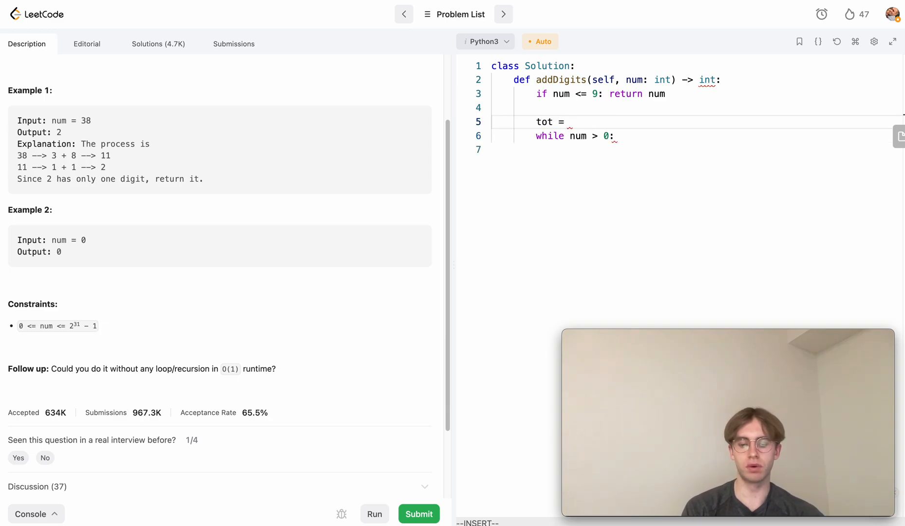
text(0)
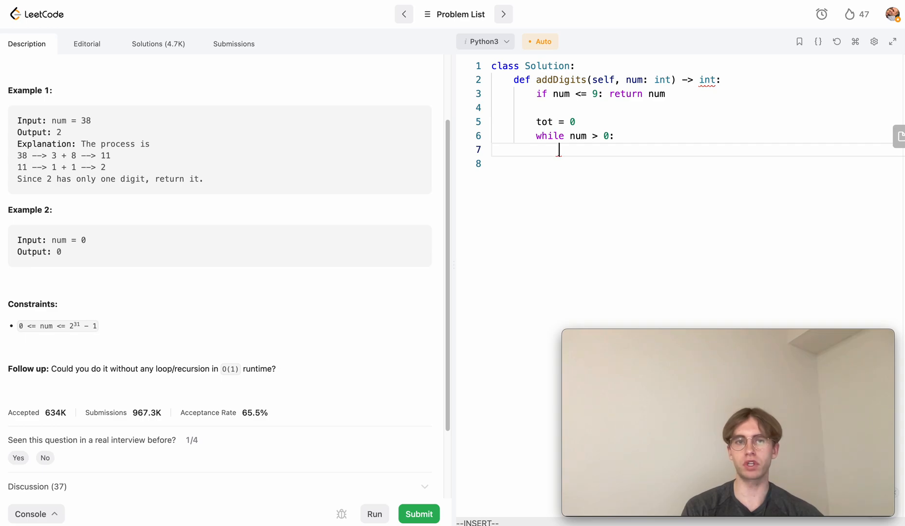
text(tot)
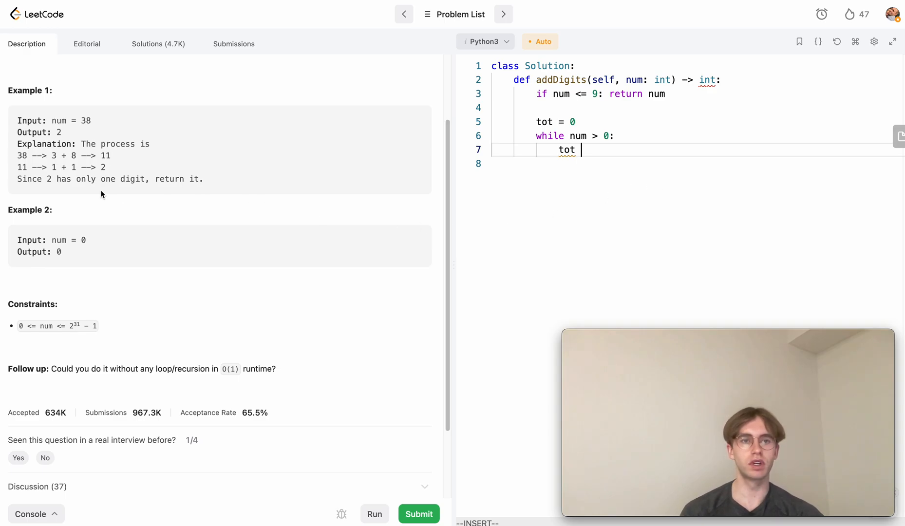
double_click(53, 156)
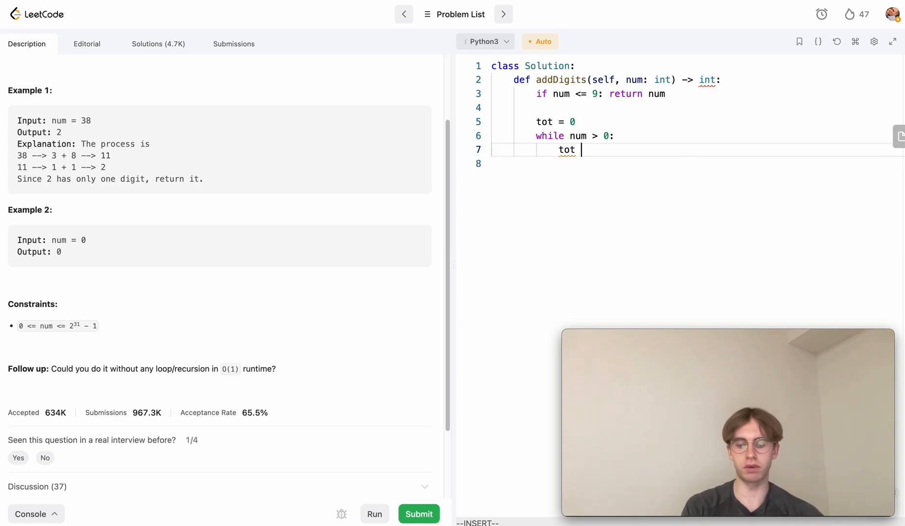
Add num % 10 to tot and floor-divide num by 10 inside the loop.
text(+= num)
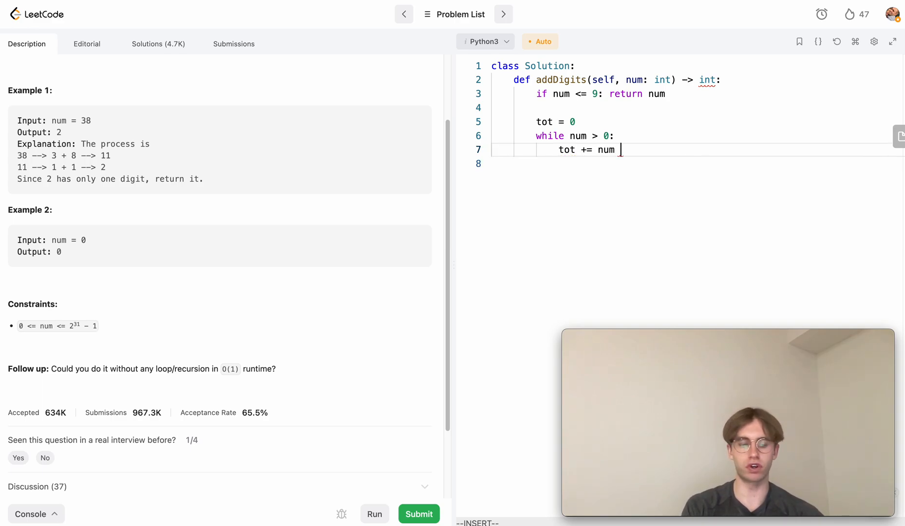
text(% 10)
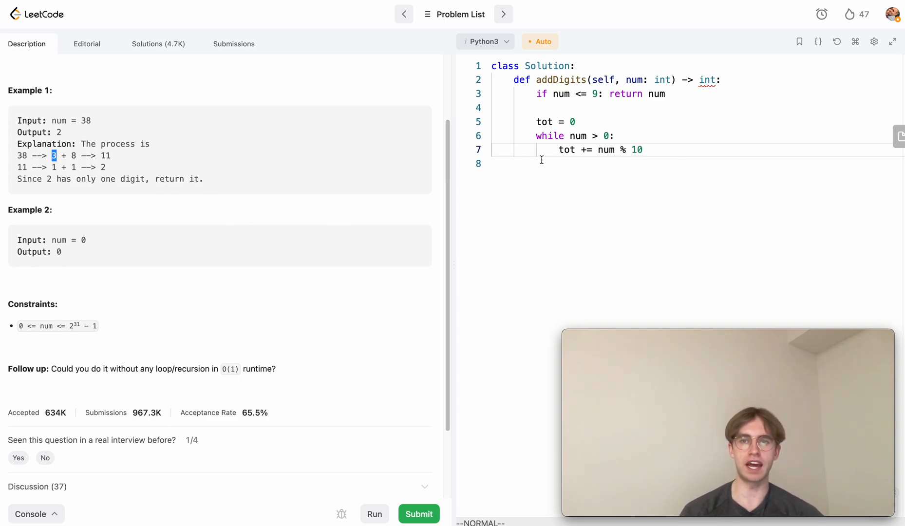
mouse_move(566, 150)
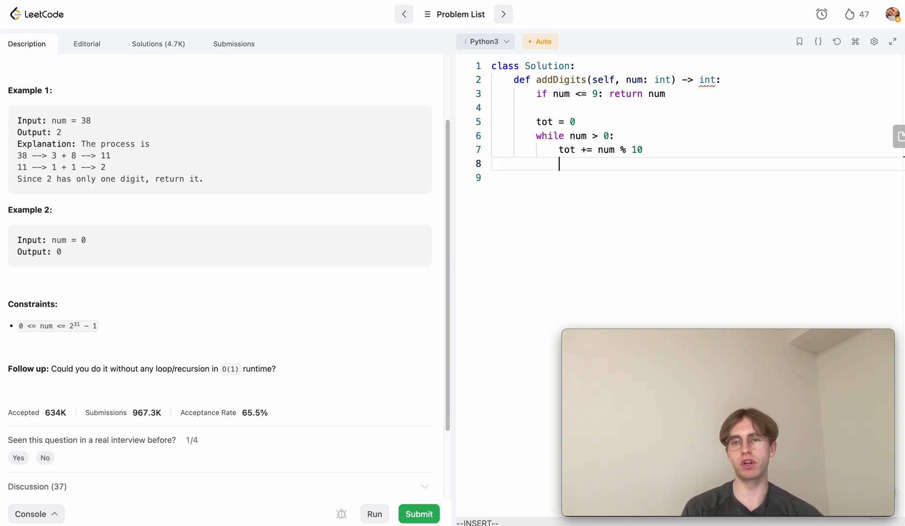
text(num)
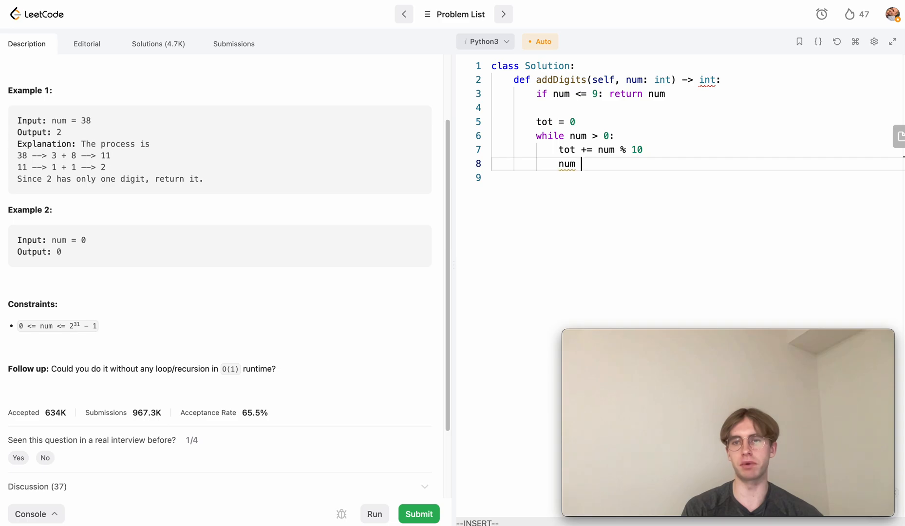
text(/)
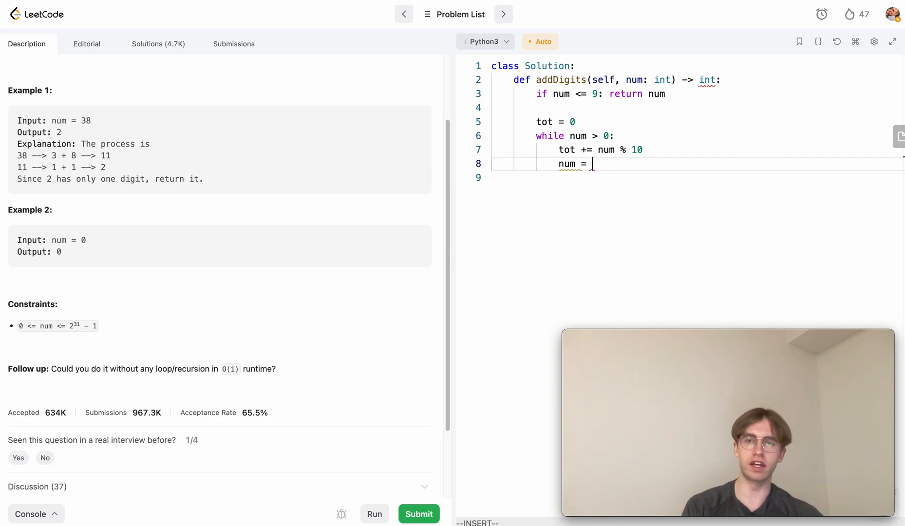
text(num // 10)
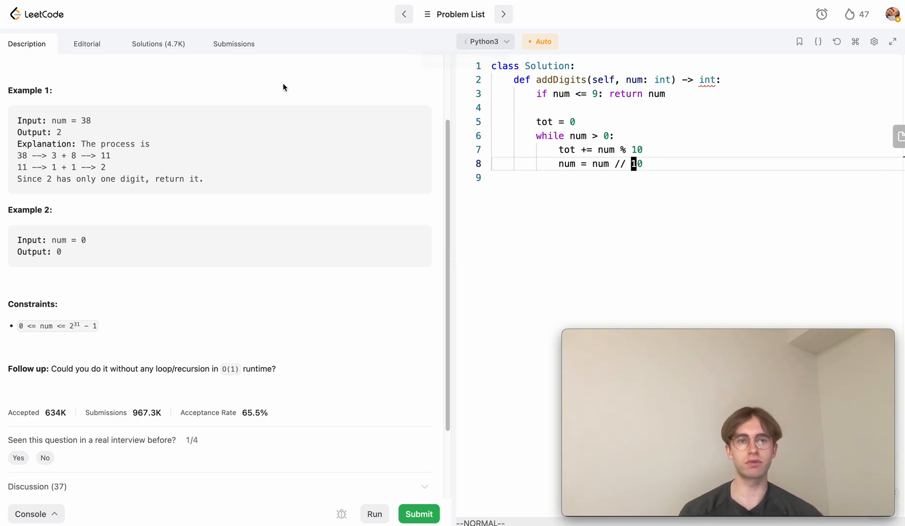
double_click(21, 156)
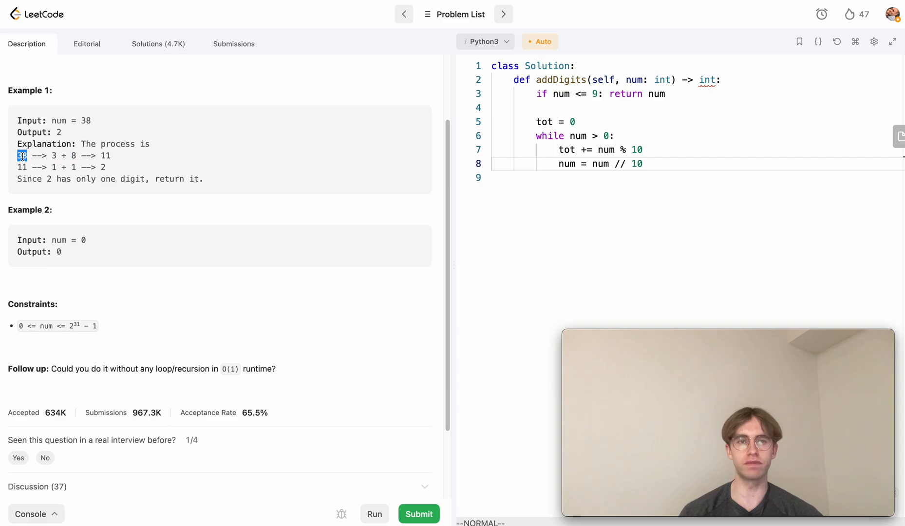
click(54, 156)
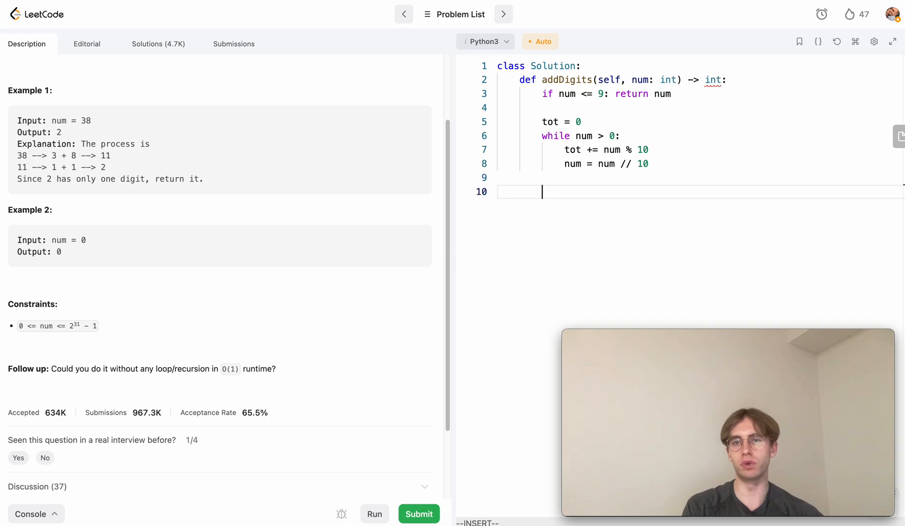
Remove the blank line and write the final line 'return self.addDigits(tot)'.
key(Backspace)
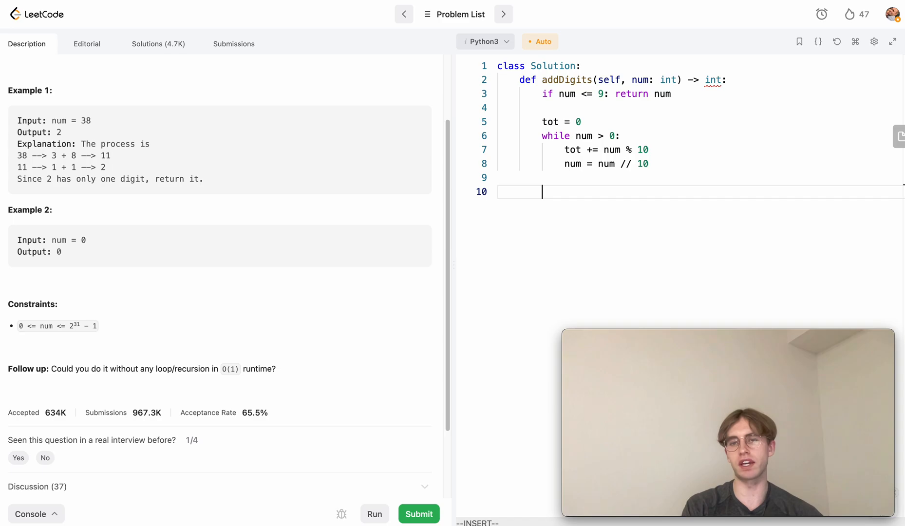
text(return)
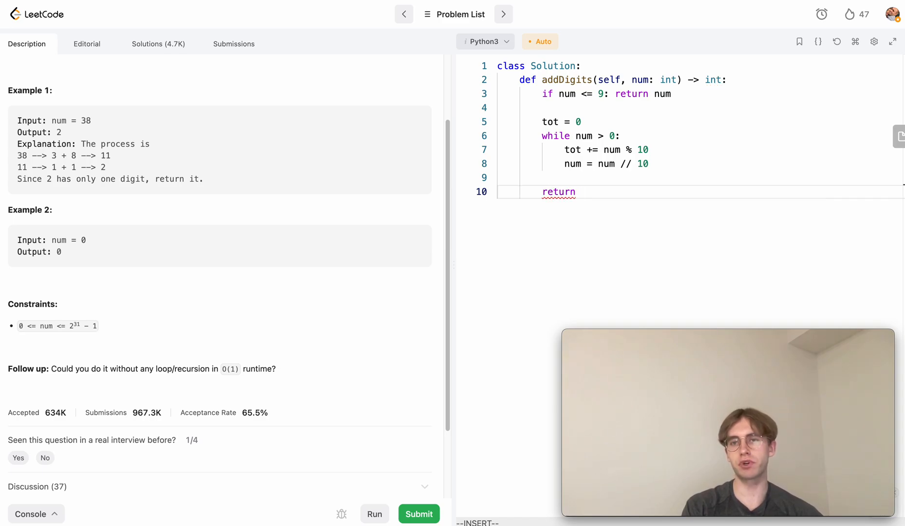
text(num)
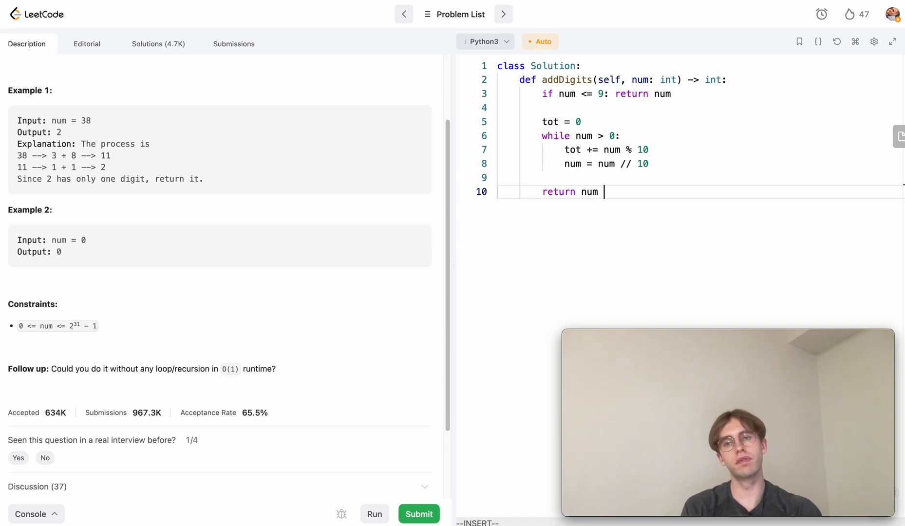
key(Escape)
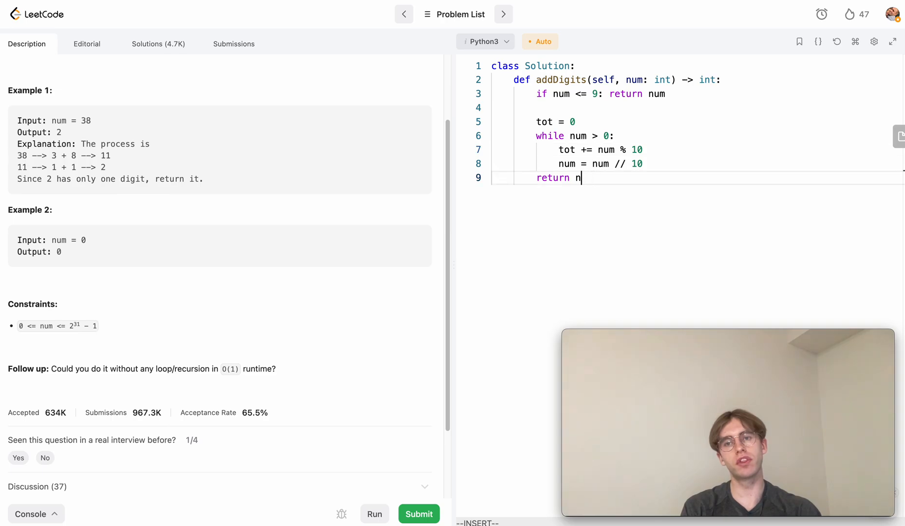
key(Escape)
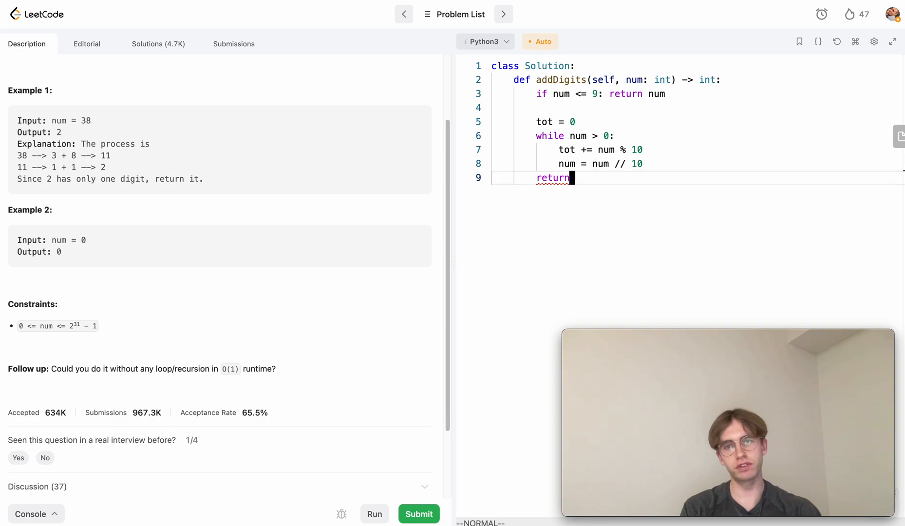
text(self.)
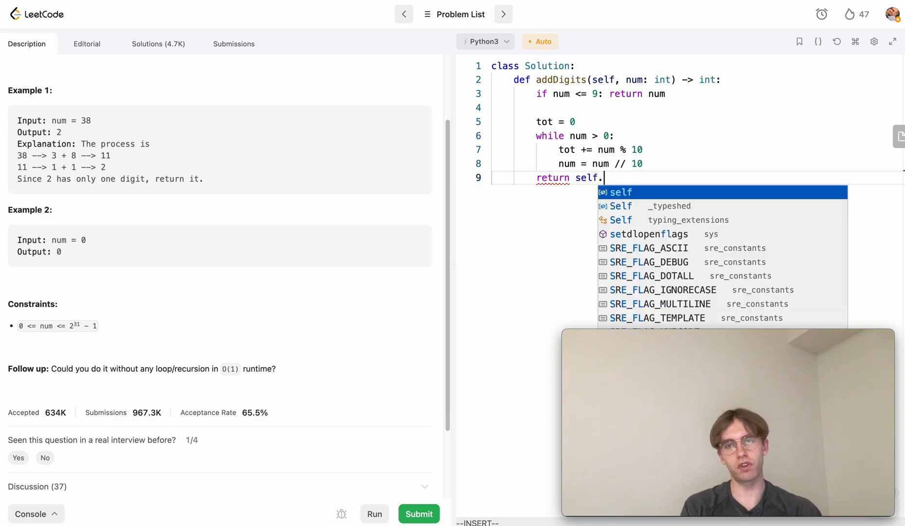
text(addDigit)
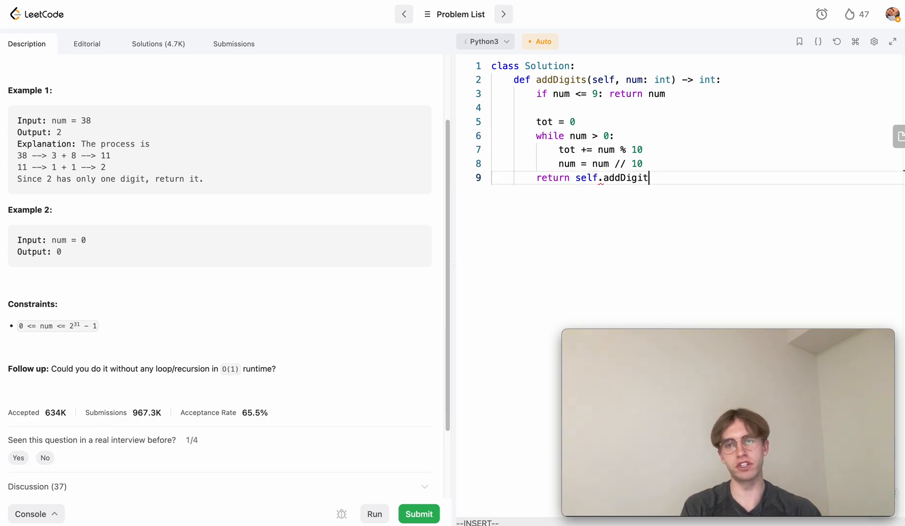
text(s())
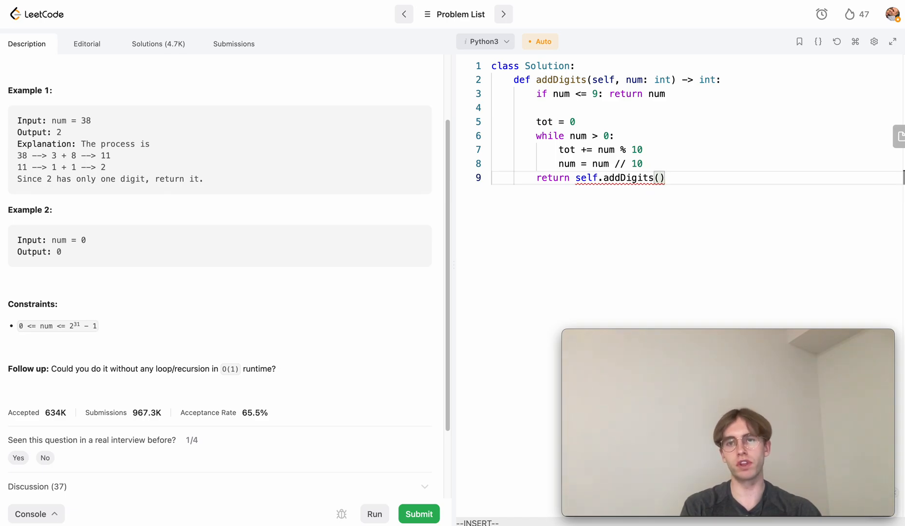
text(tot)
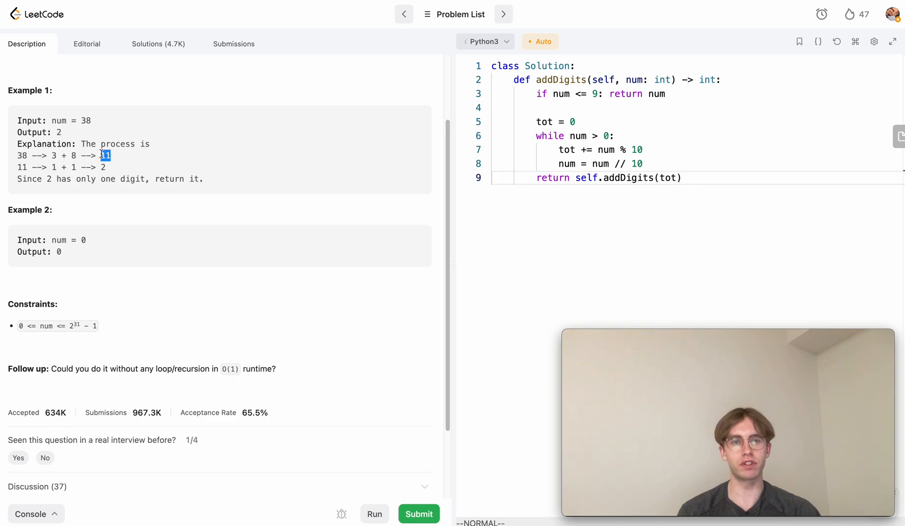
Run the solution on the example tests, then submit it for judging.
double_click(628, 178)
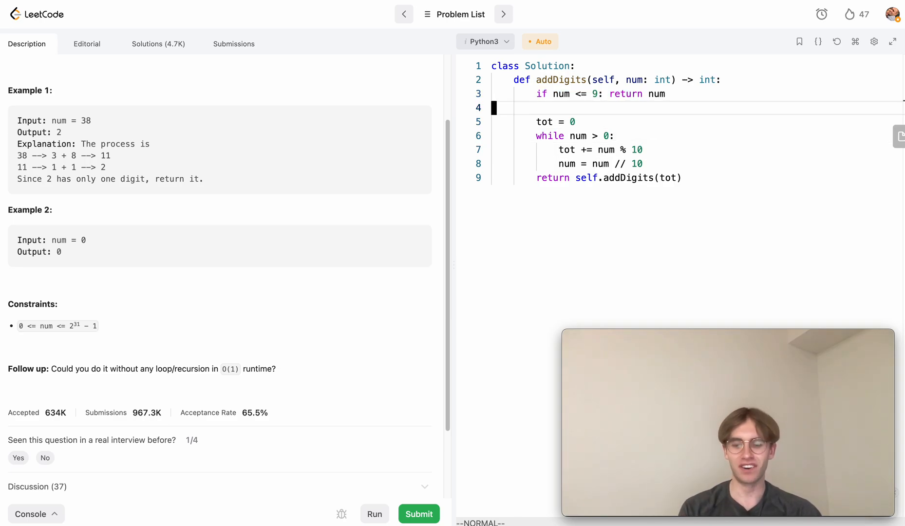
click(374, 514)
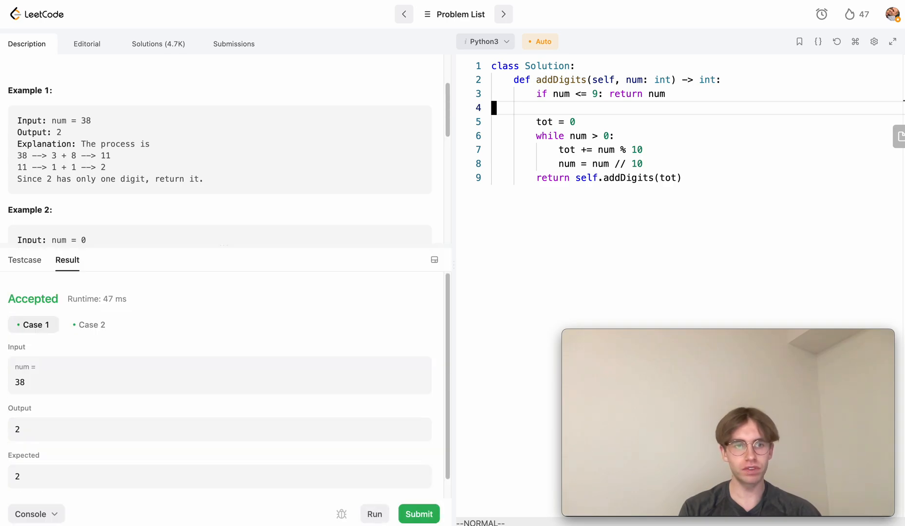
click(418, 515)
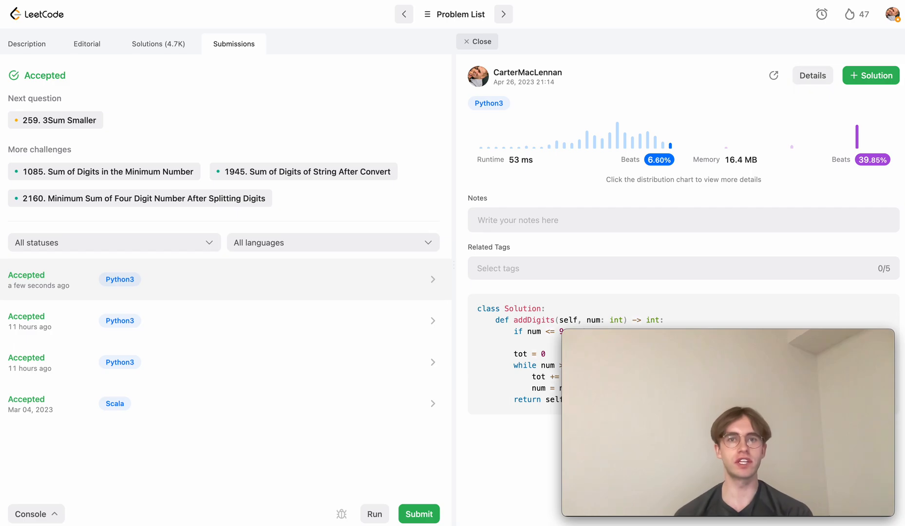
mouse_move(318, 292)
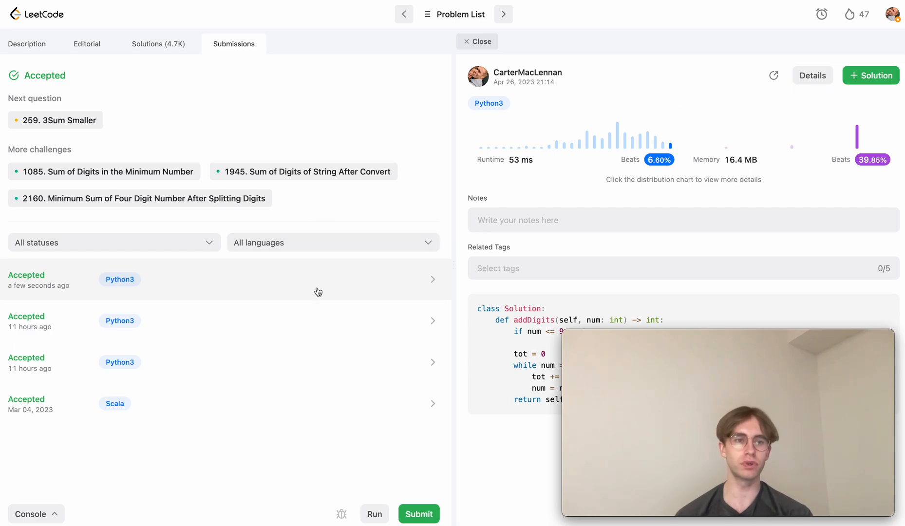
mouse_move(216, 315)
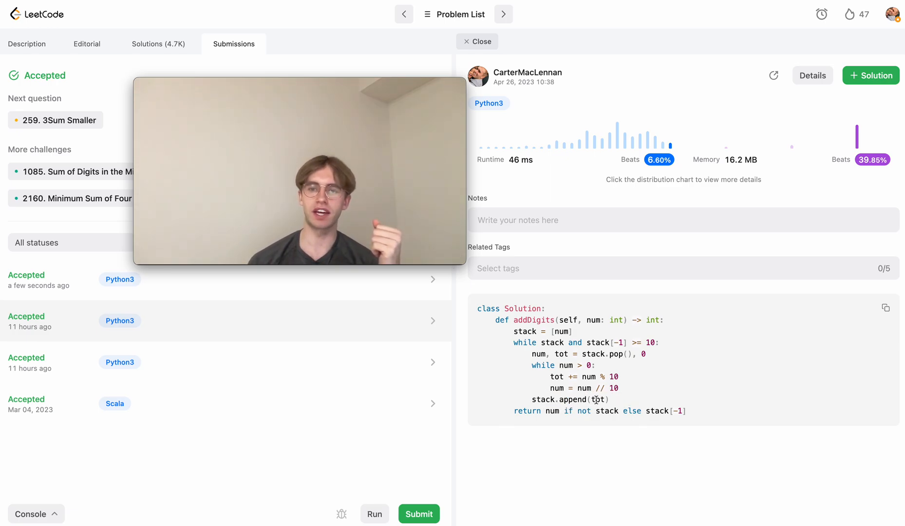
View the older accepted Python3 submission and highlight its use of a stack.
double_click(555, 342)
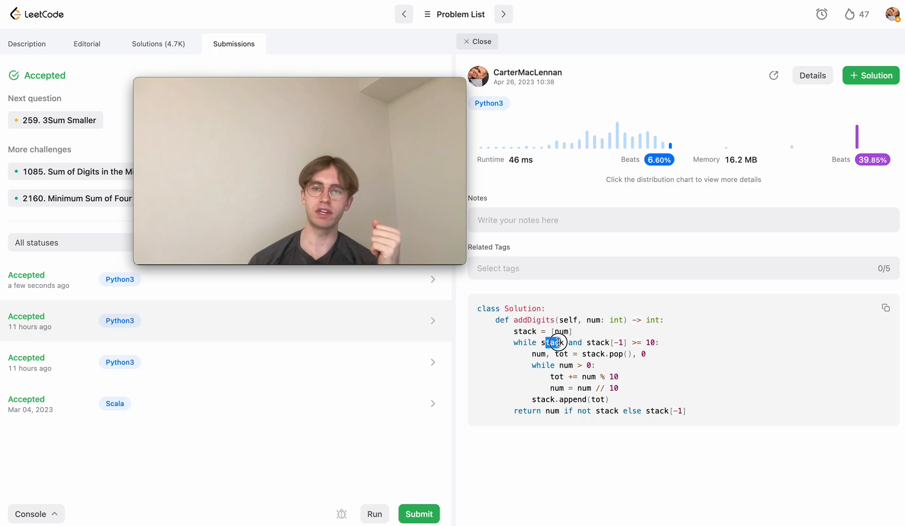